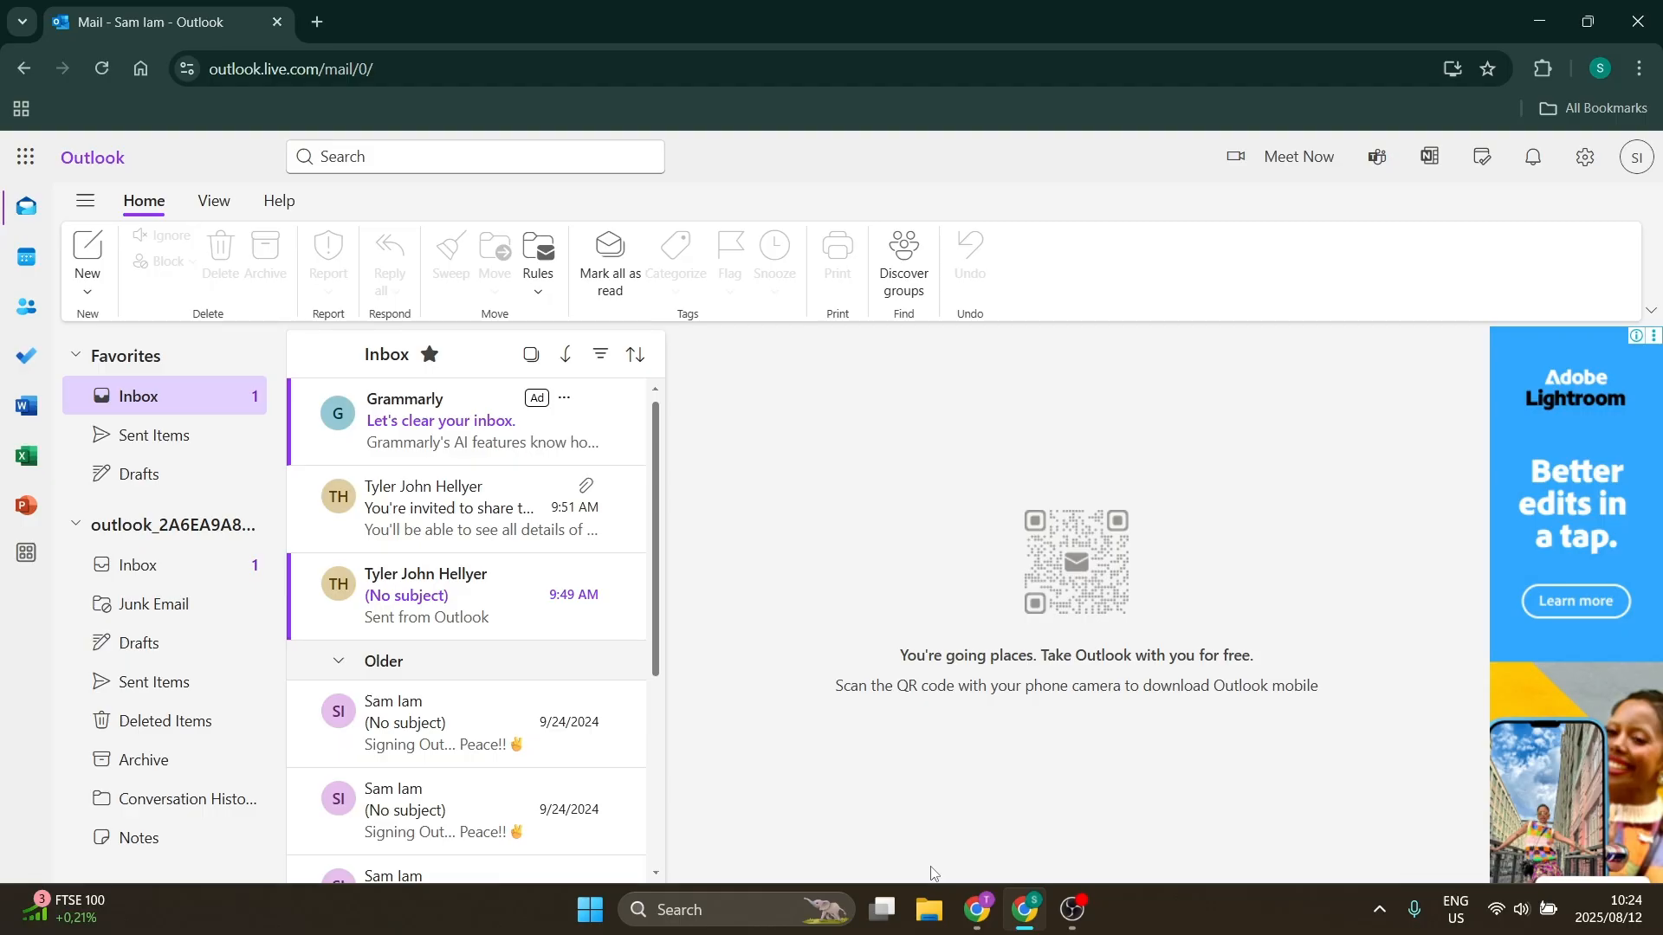
mouse_move(918, 569)
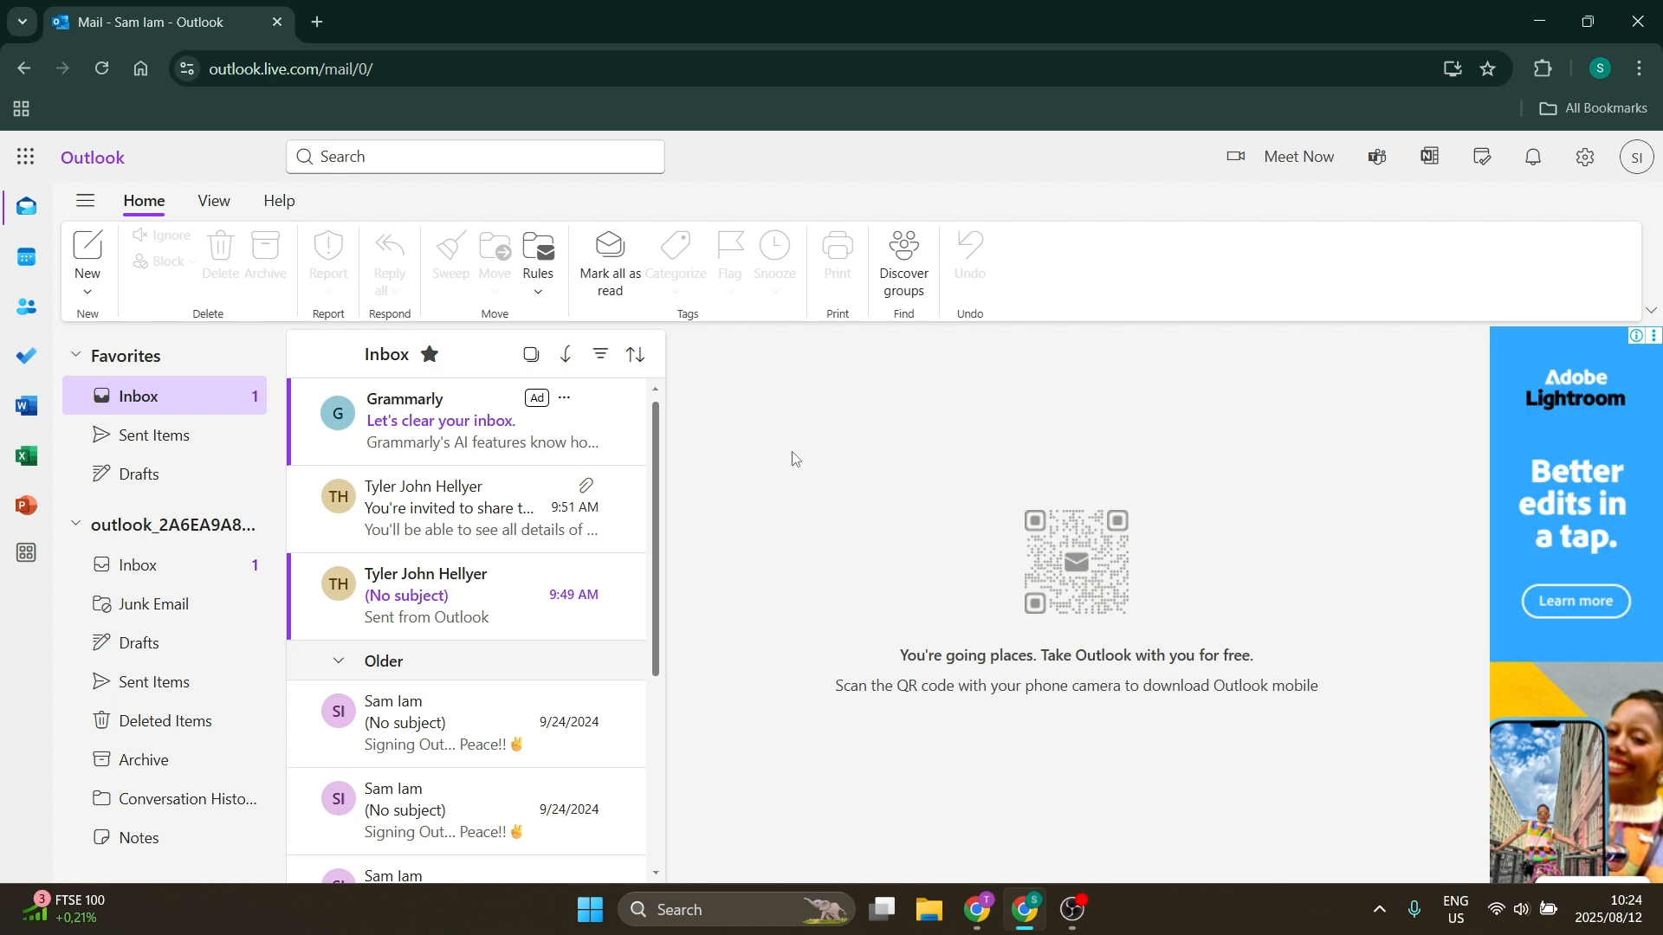
Switch from Mail to People and start Manage contacts > Export contacts with All contacts selected
left_click(24, 556)
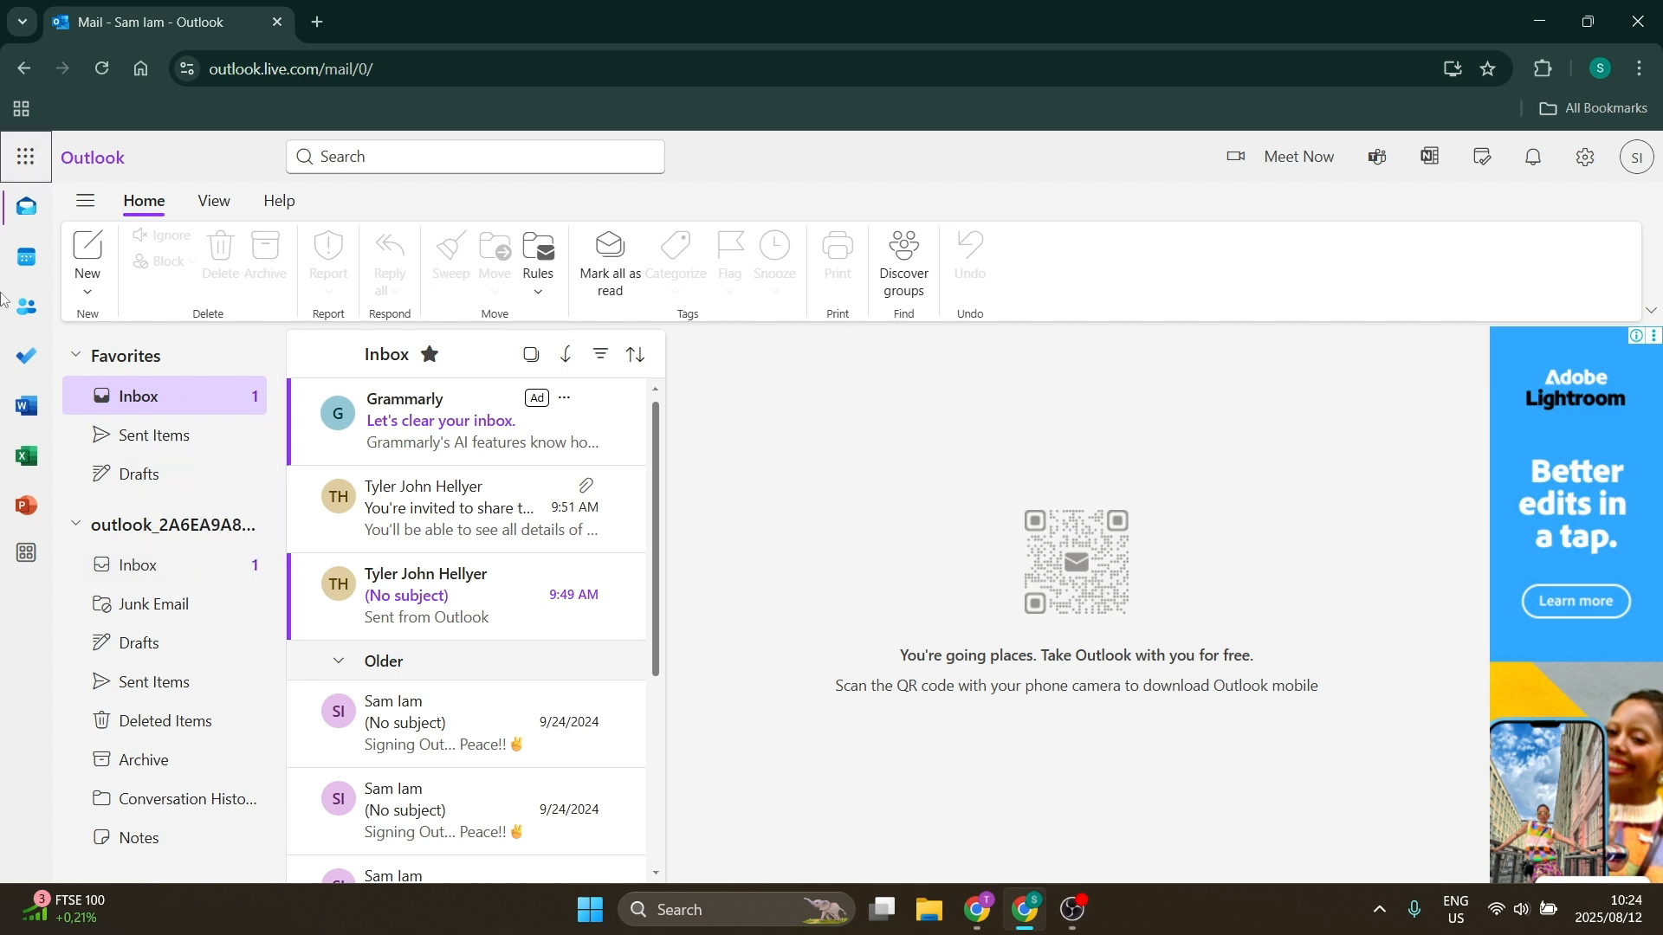
mouse_move(26, 157)
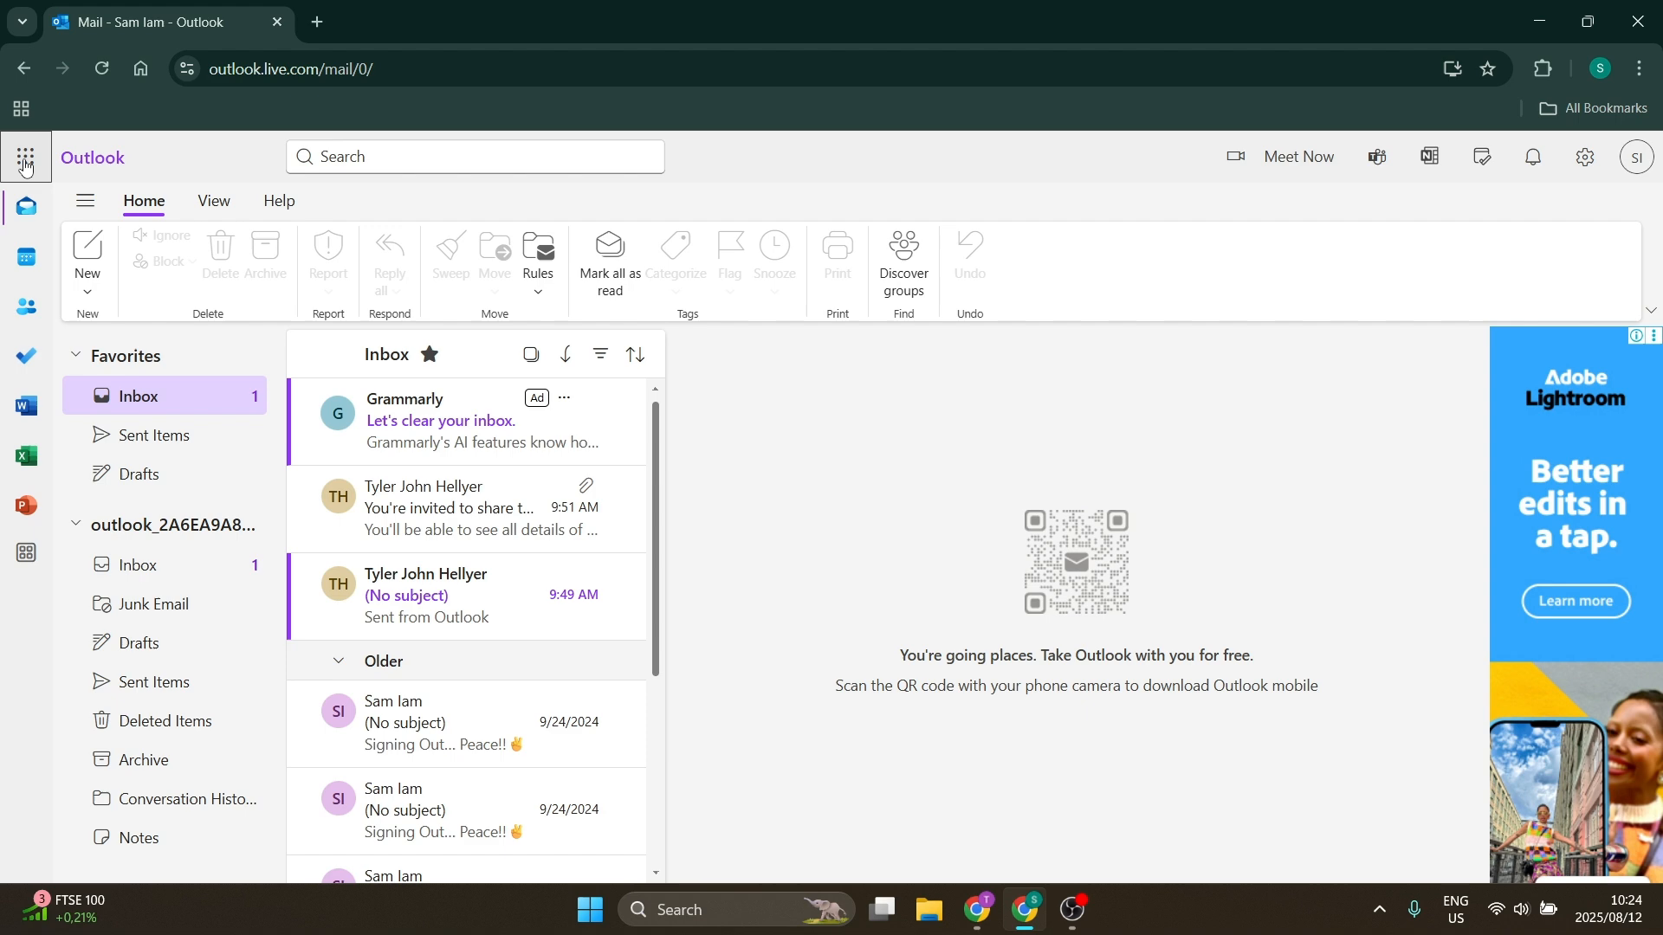
left_click(22, 158)
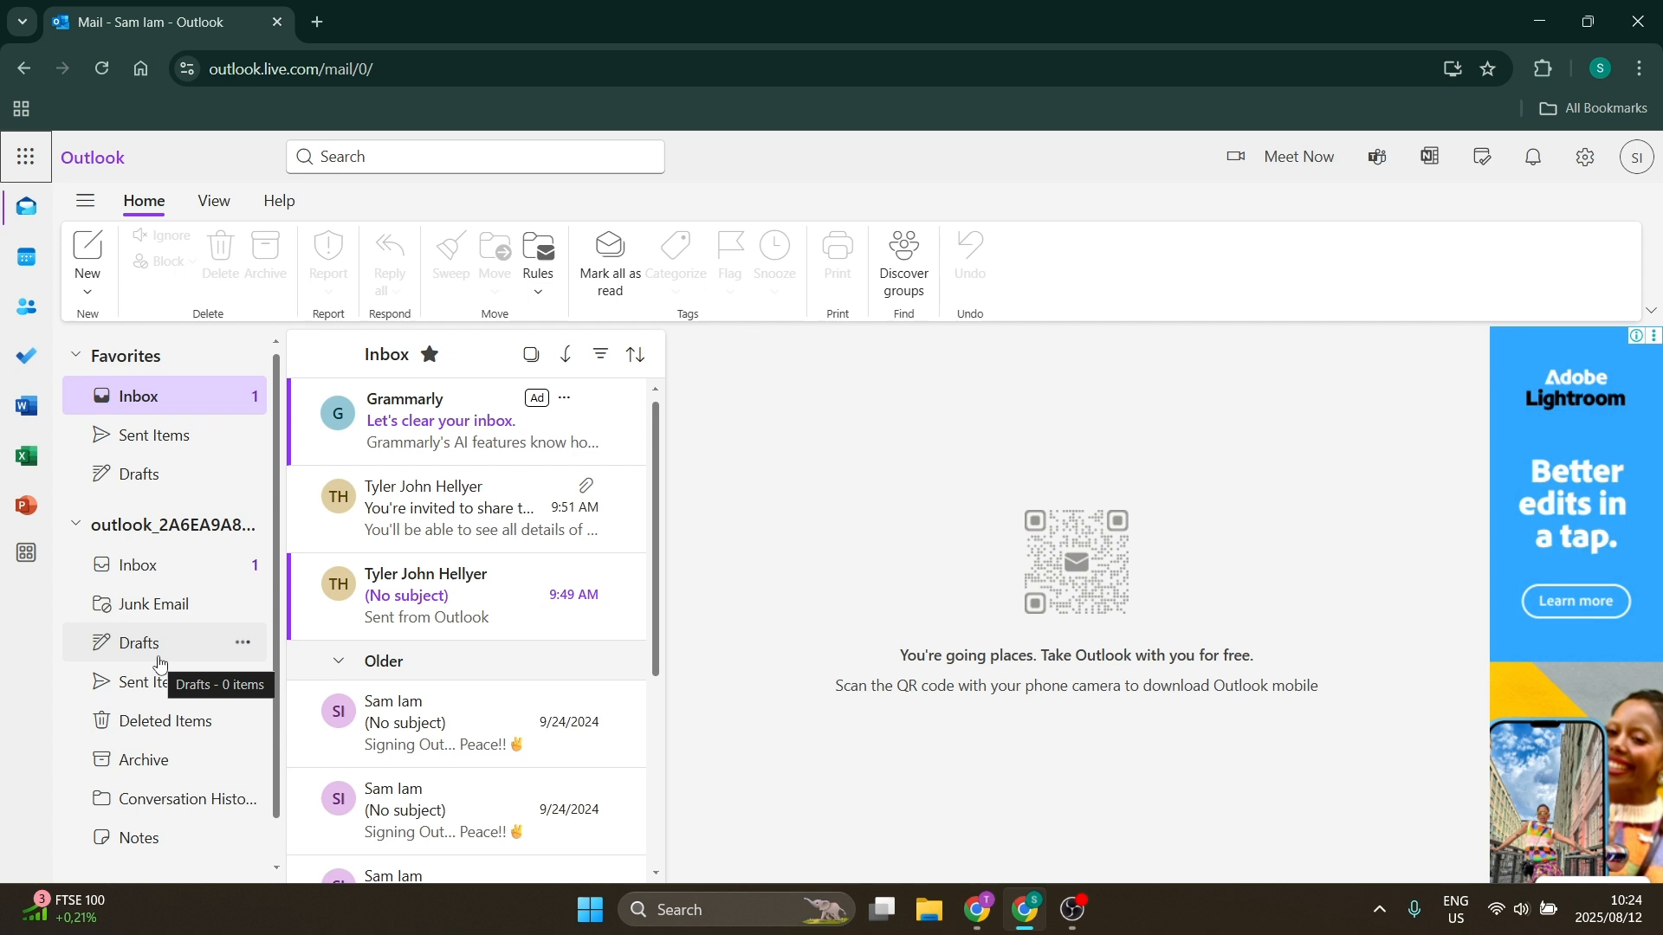
mouse_move(425, 595)
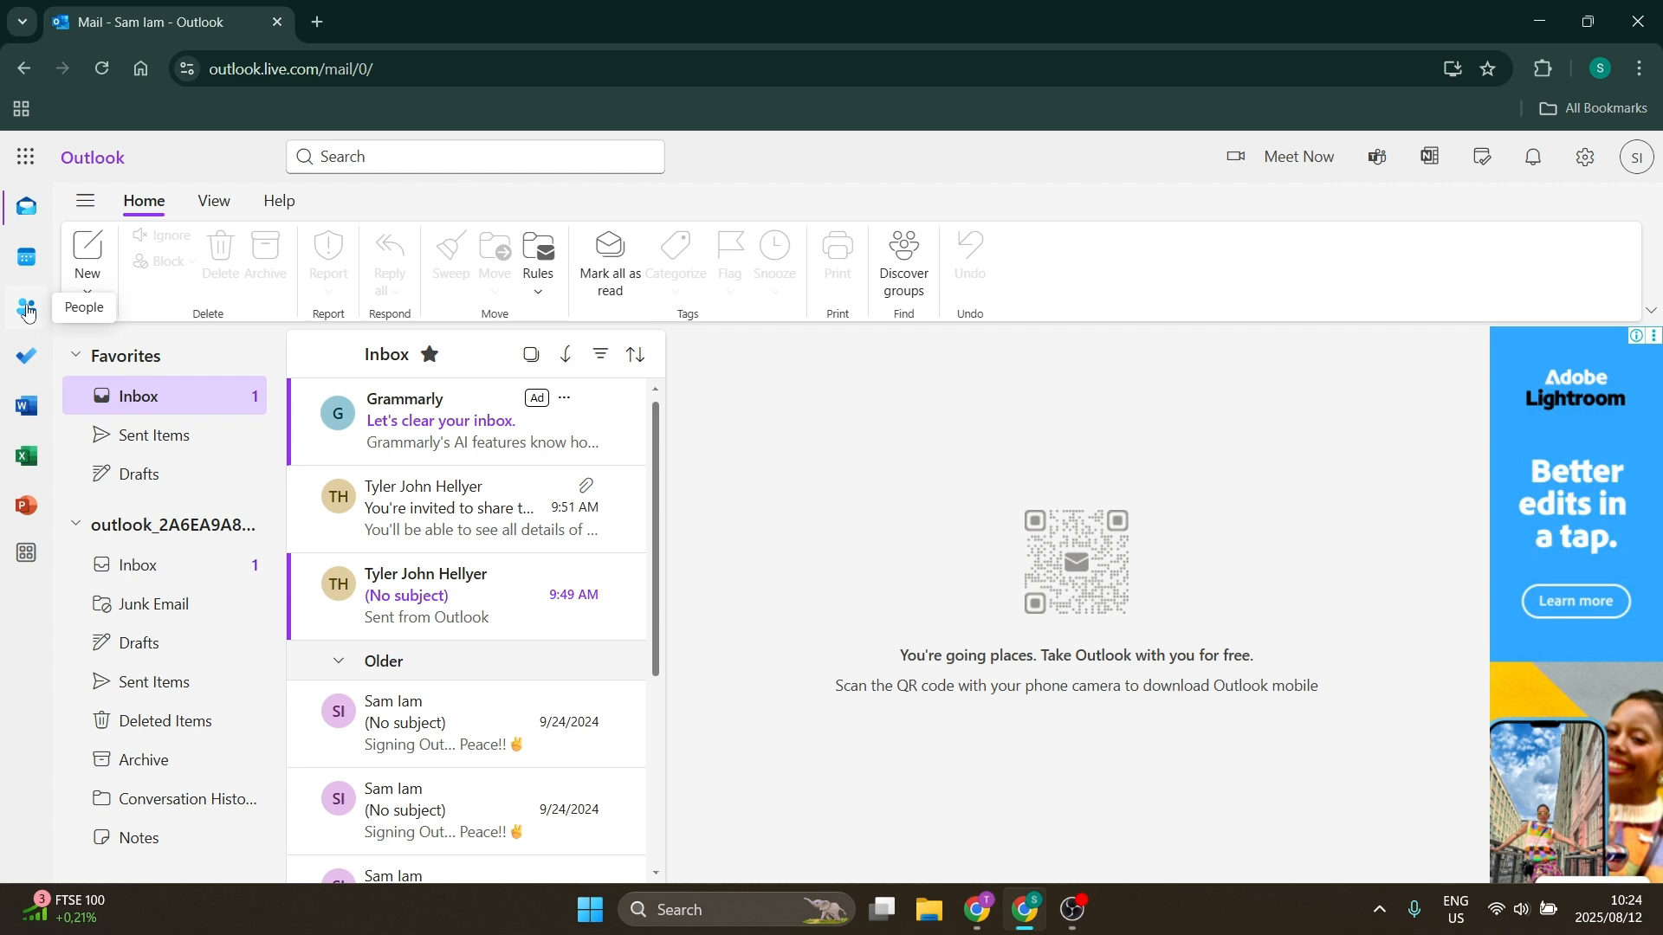
left_click(26, 308)
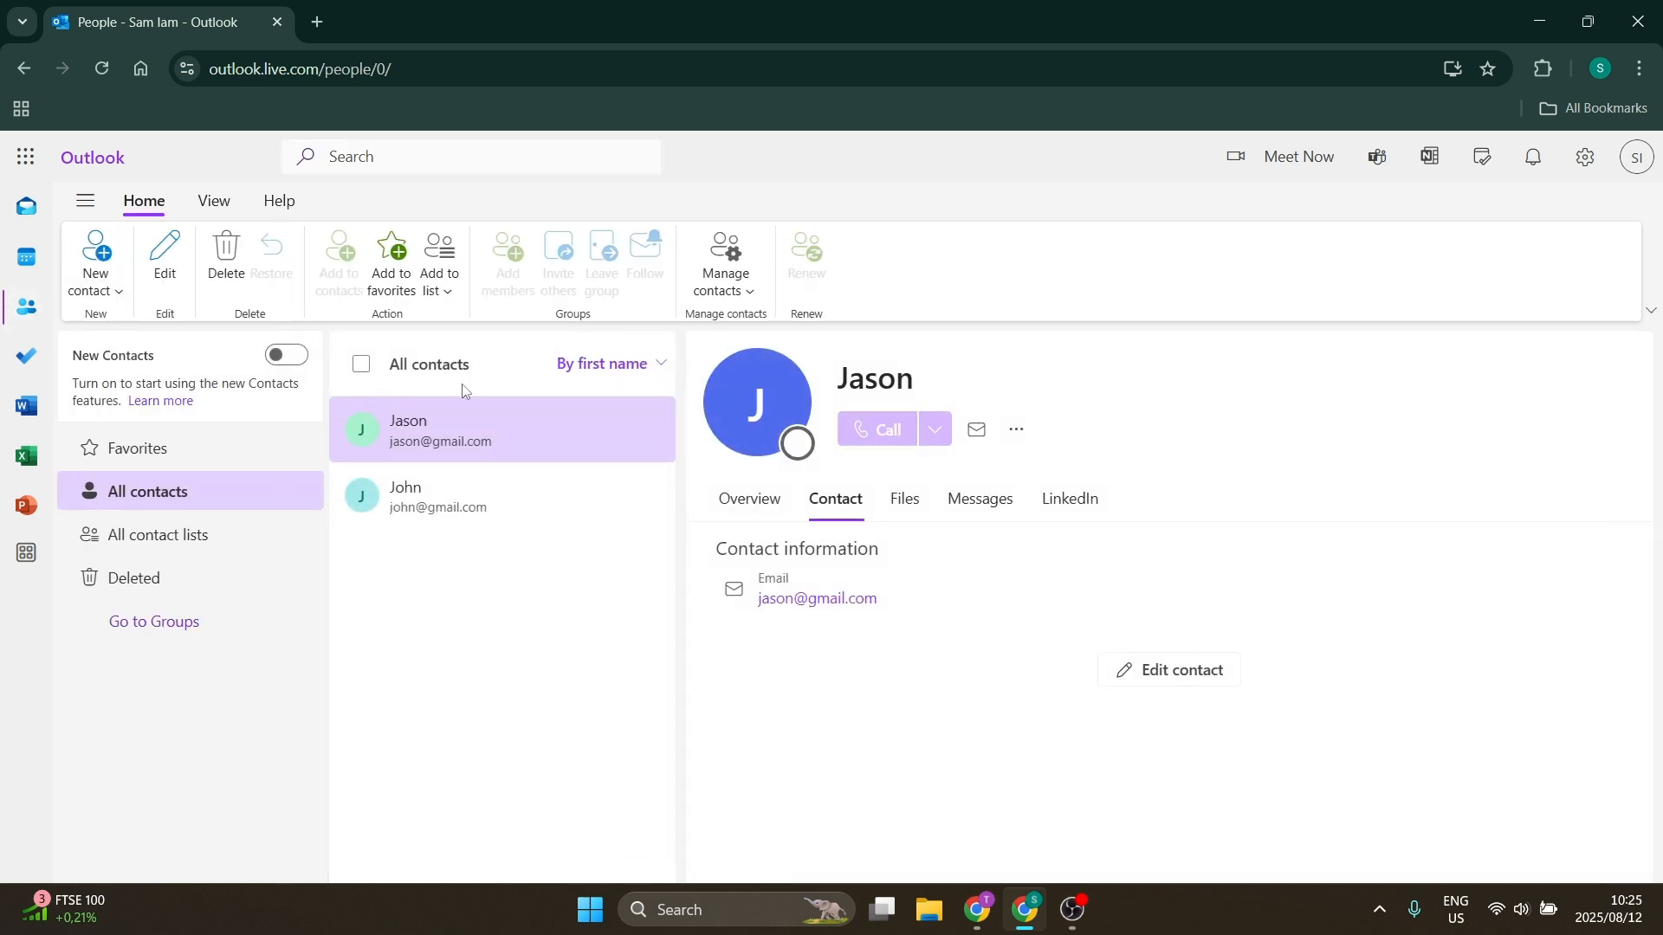
mouse_move(724, 265)
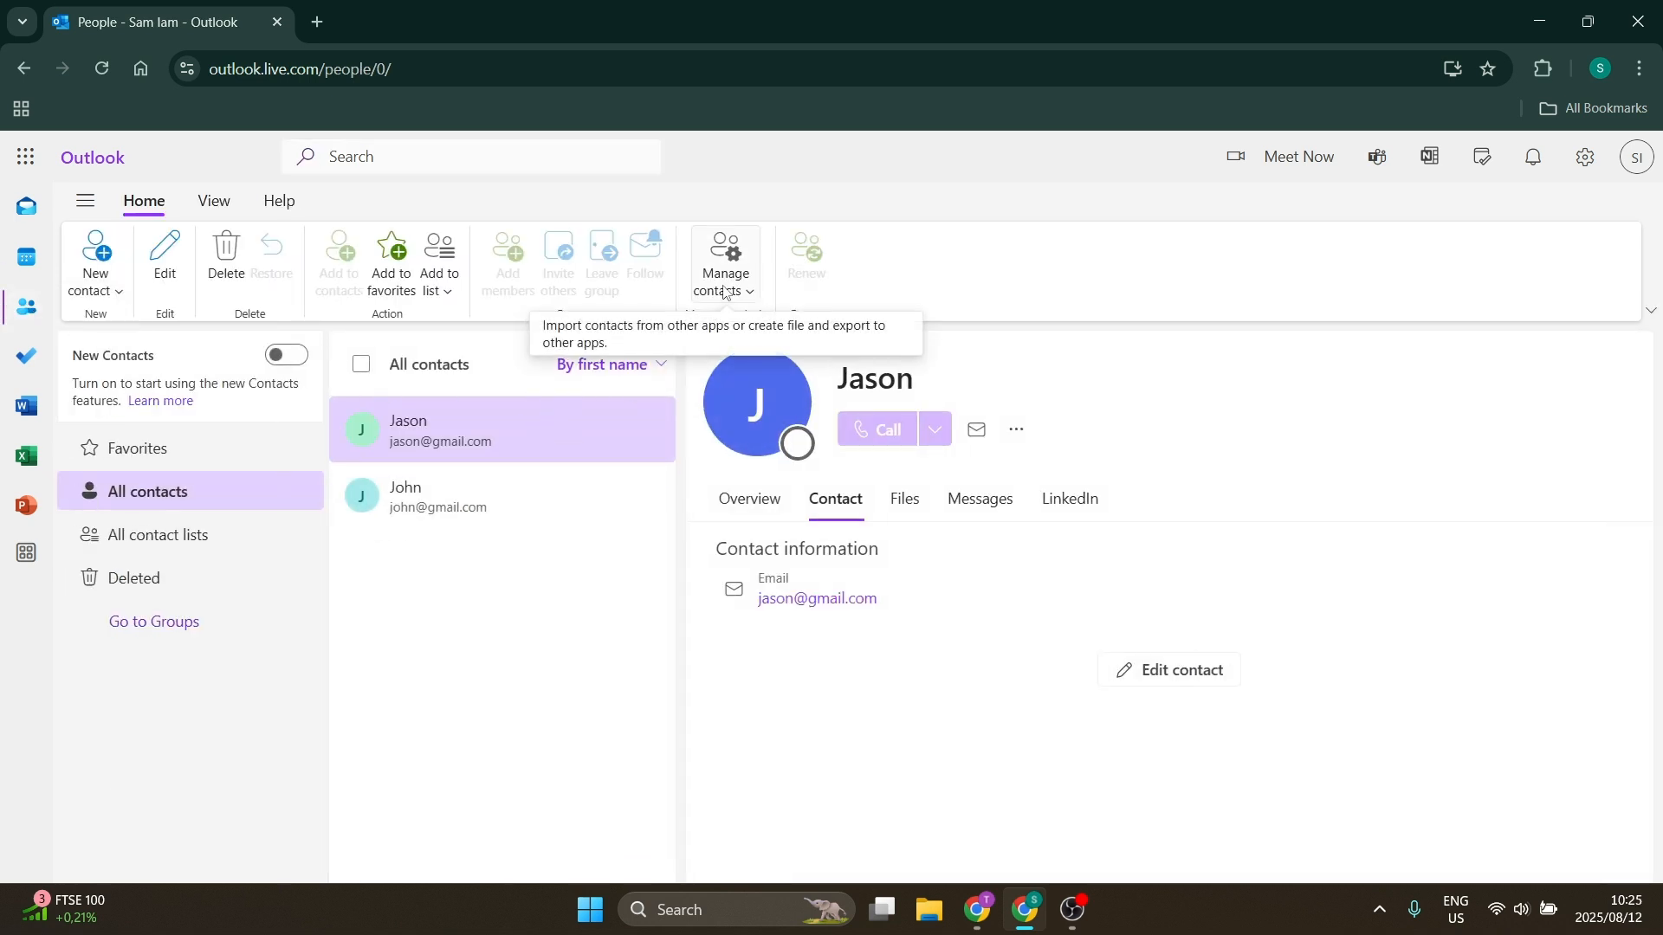
left_click(724, 262)
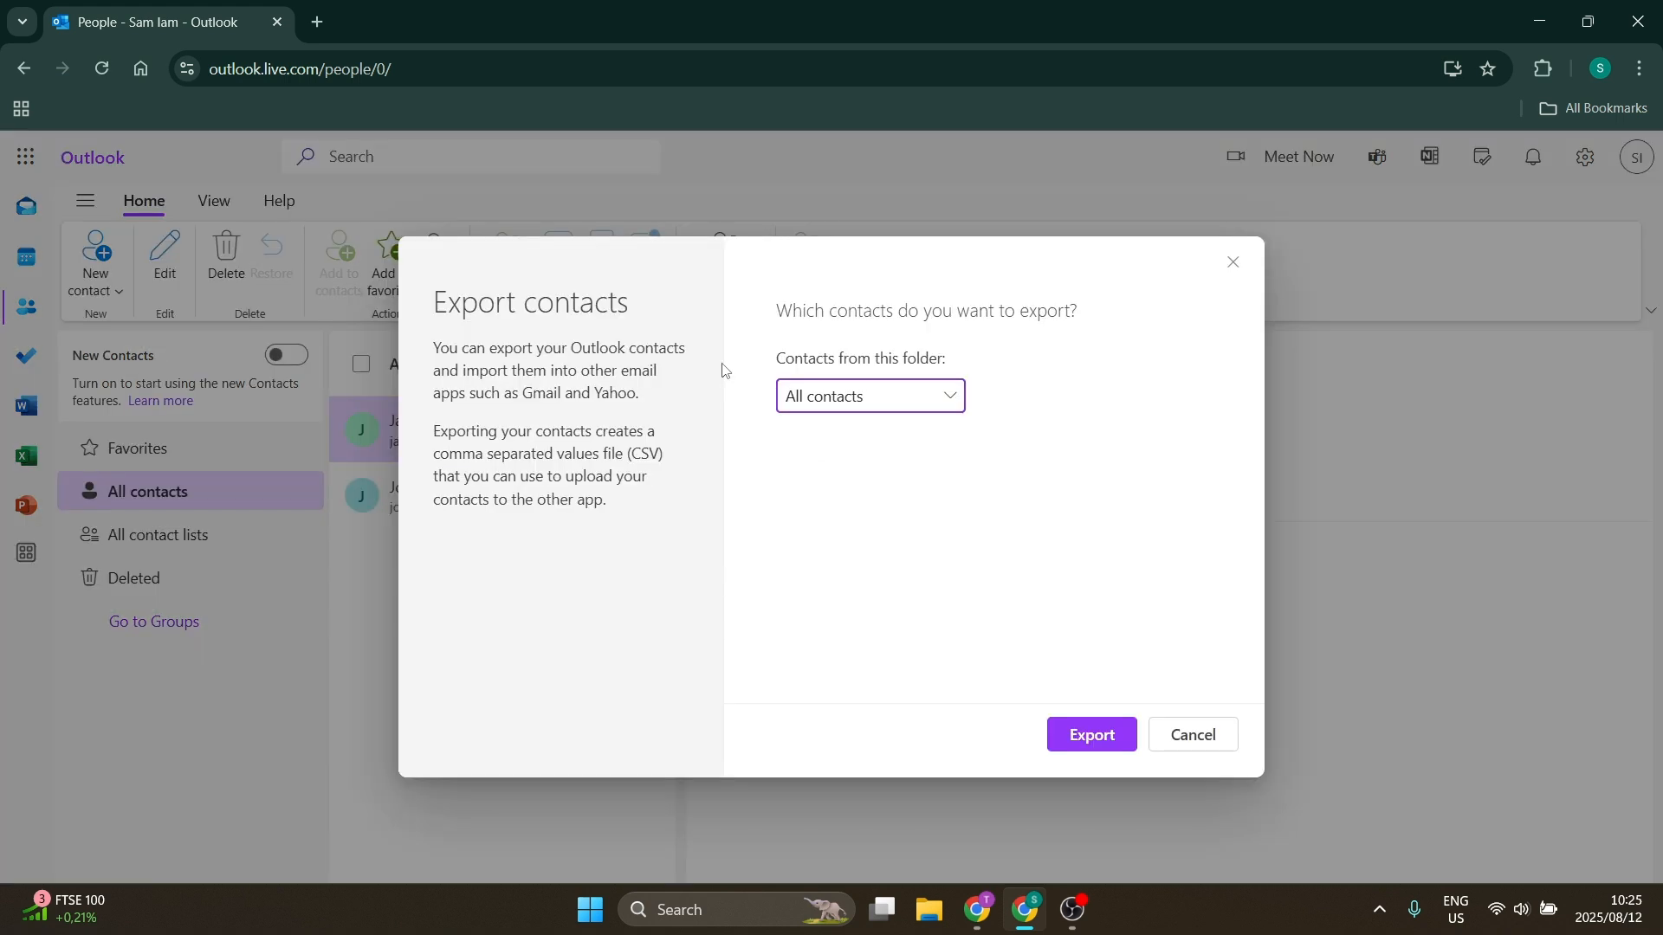
mouse_move(885, 448)
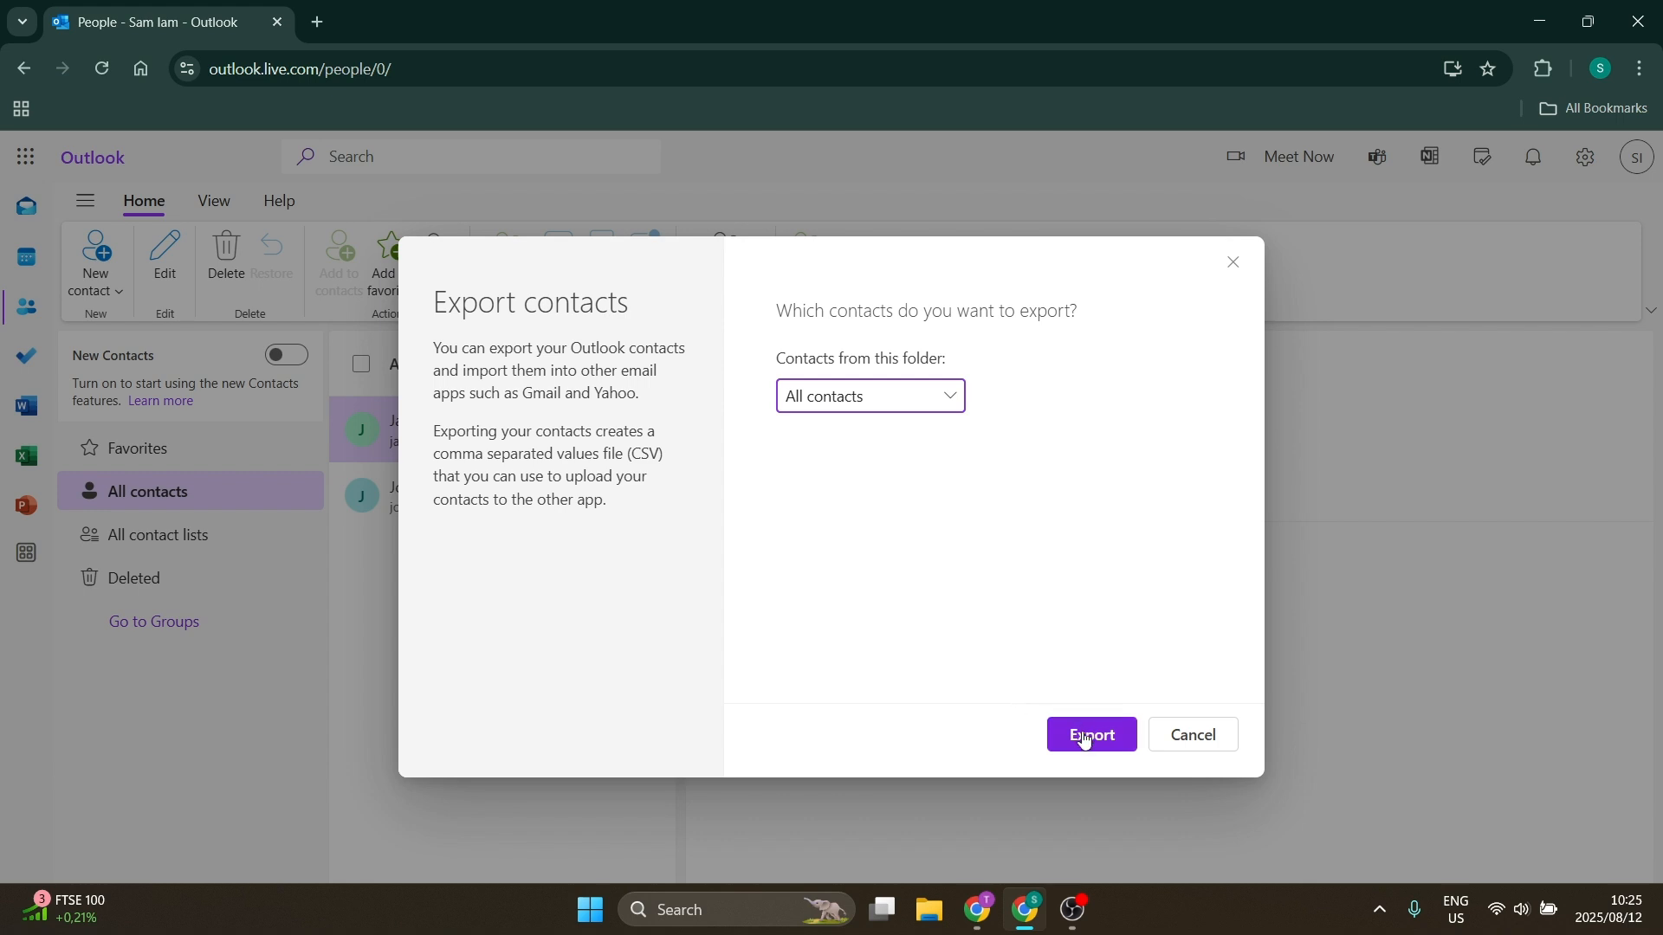
Confirm Export to download all contacts as a CSV file
left_click(1089, 735)
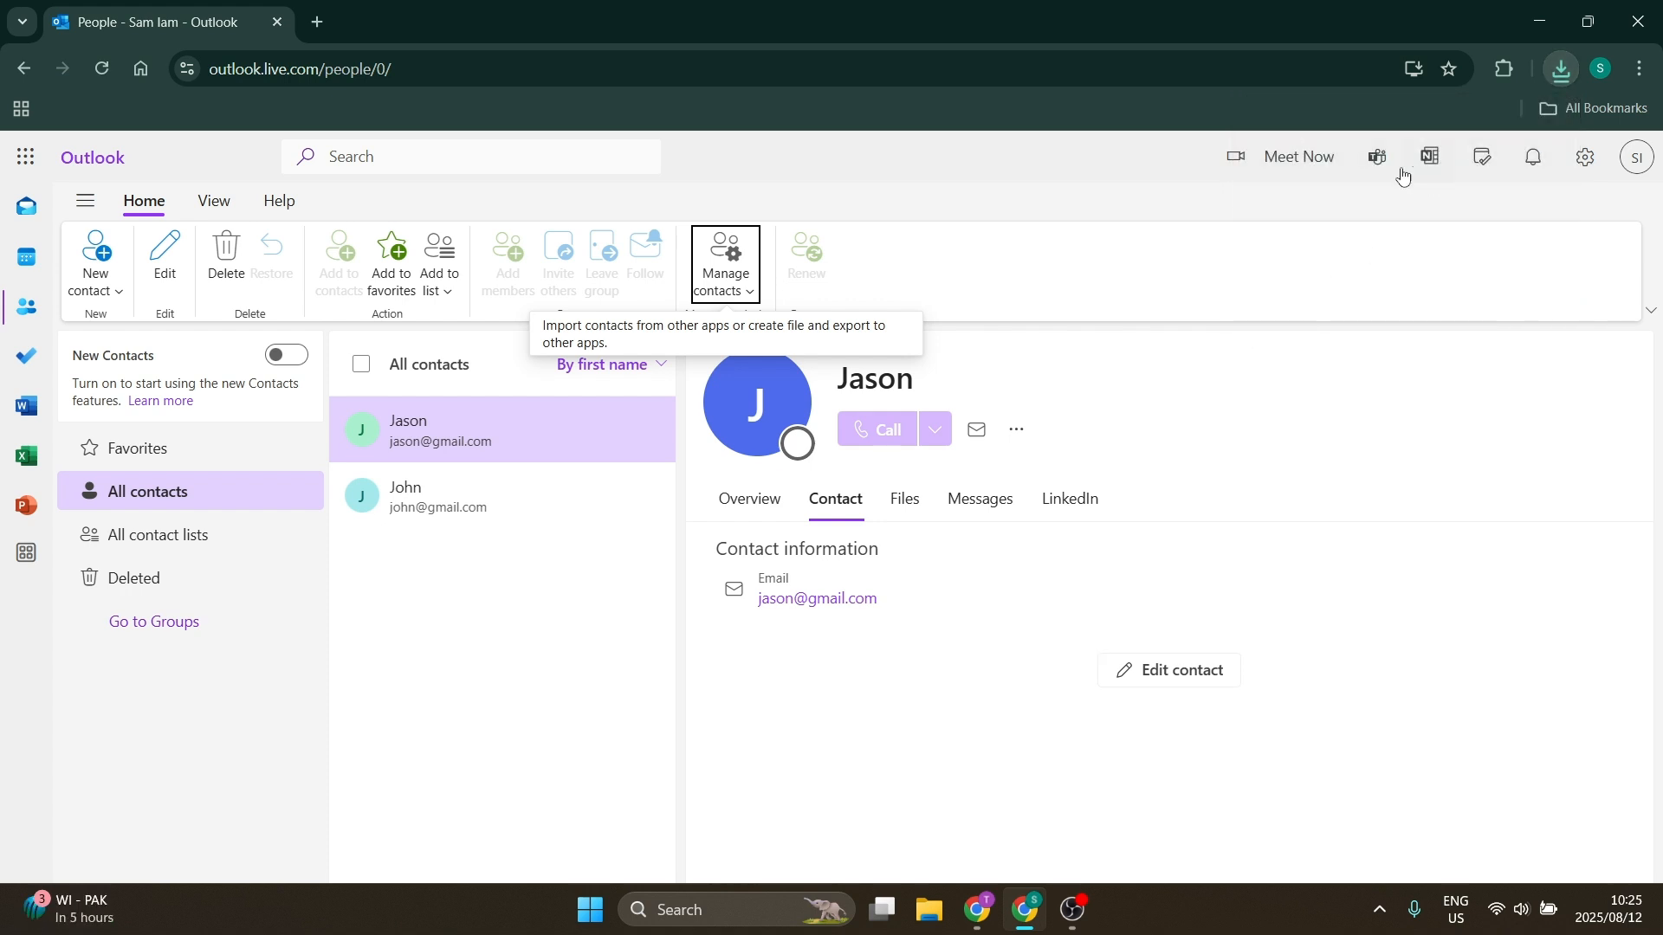
mouse_move(532, 623)
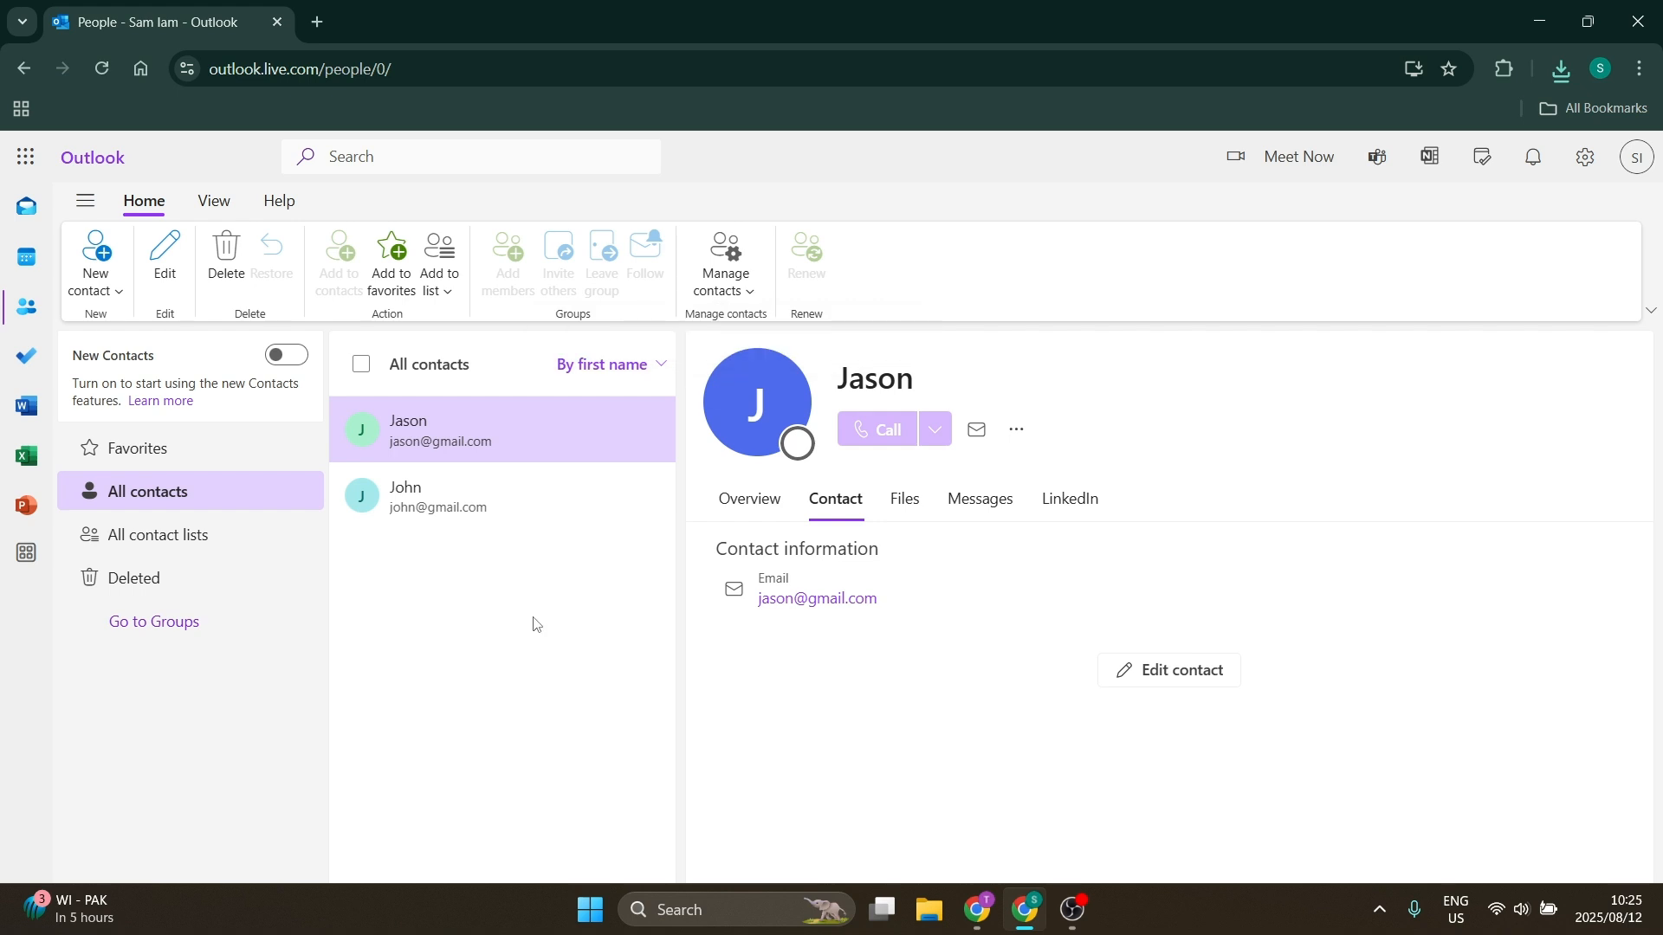
mouse_move(542, 595)
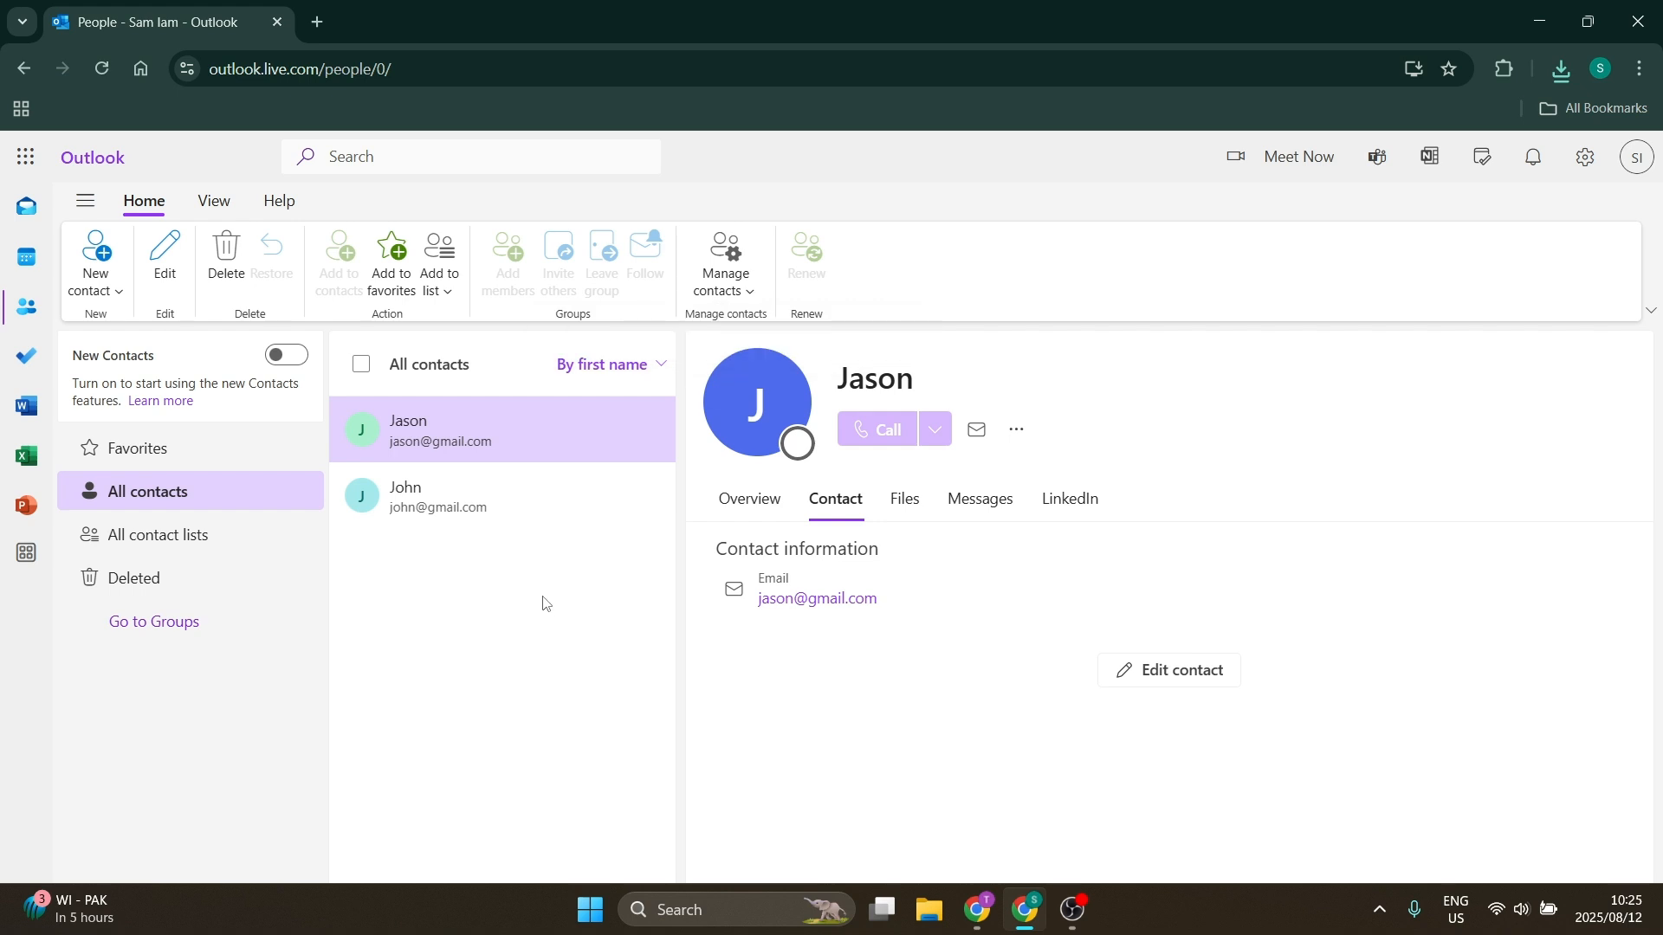
mouse_move(693, 267)
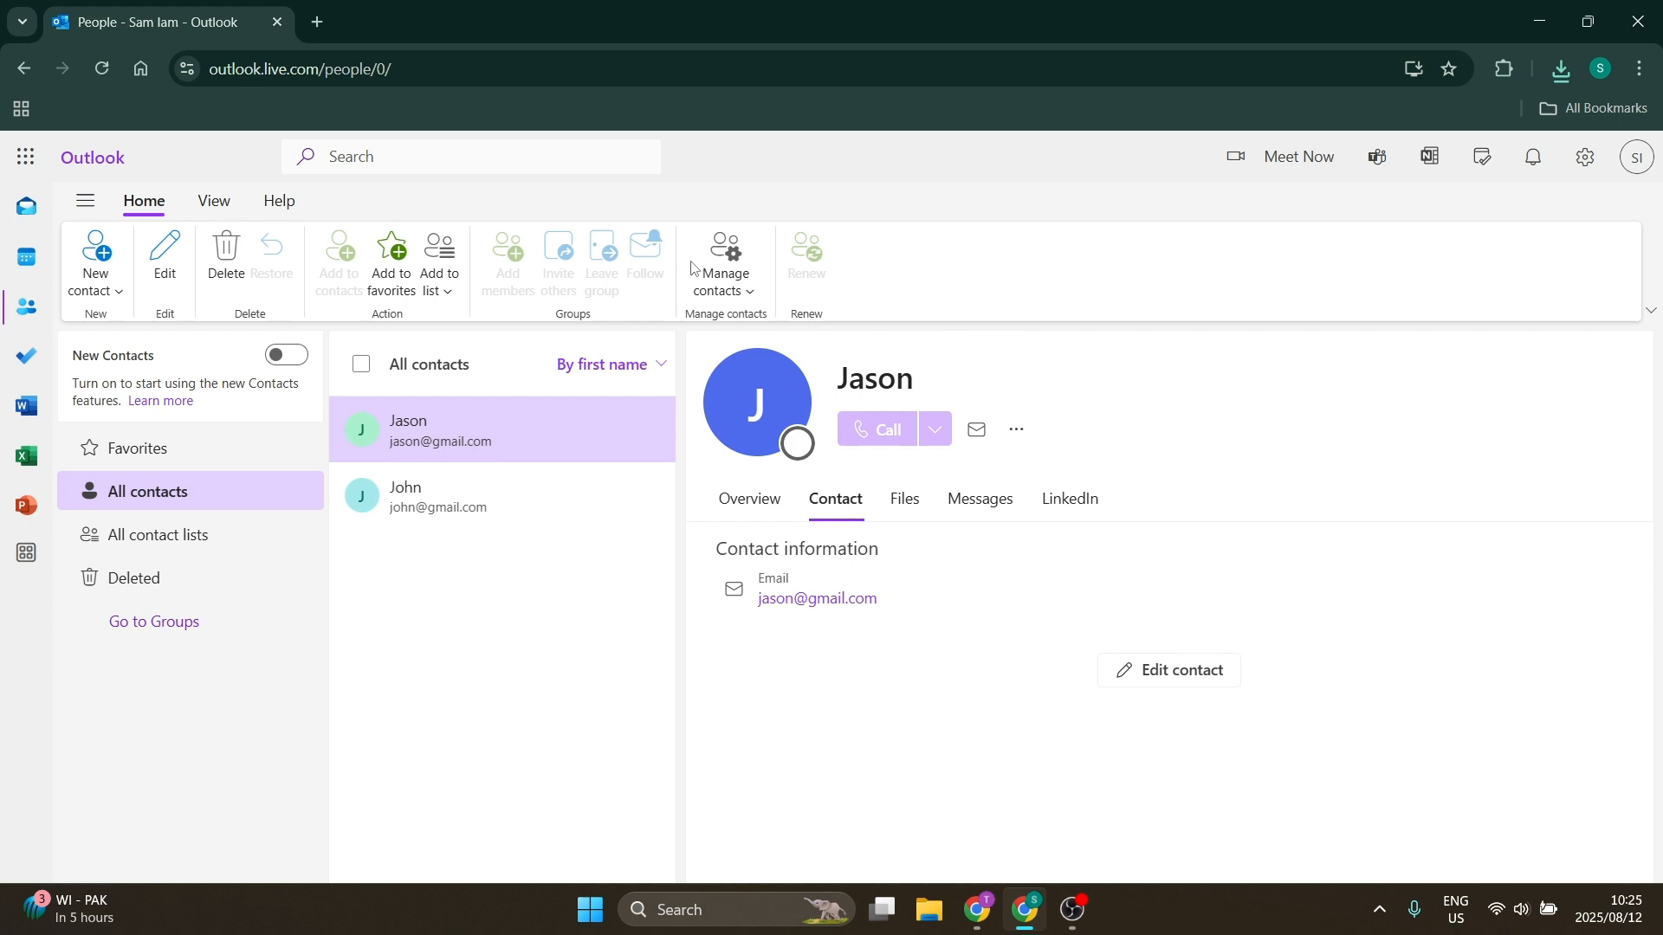
left_click(724, 261)
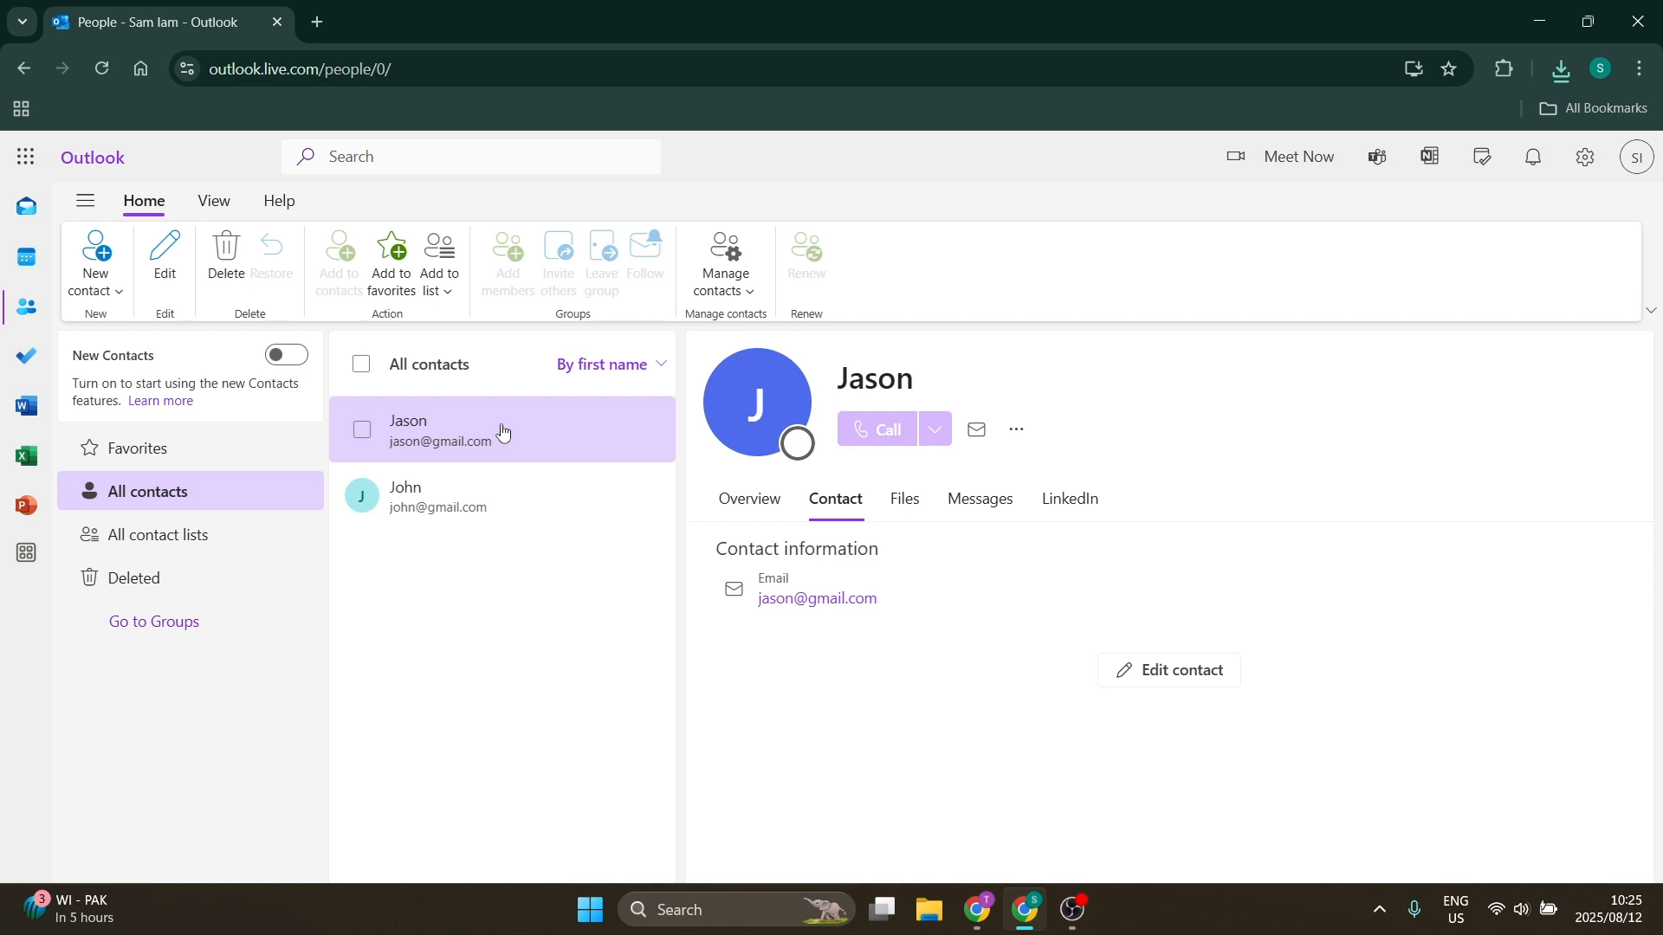
mouse_move(494, 435)
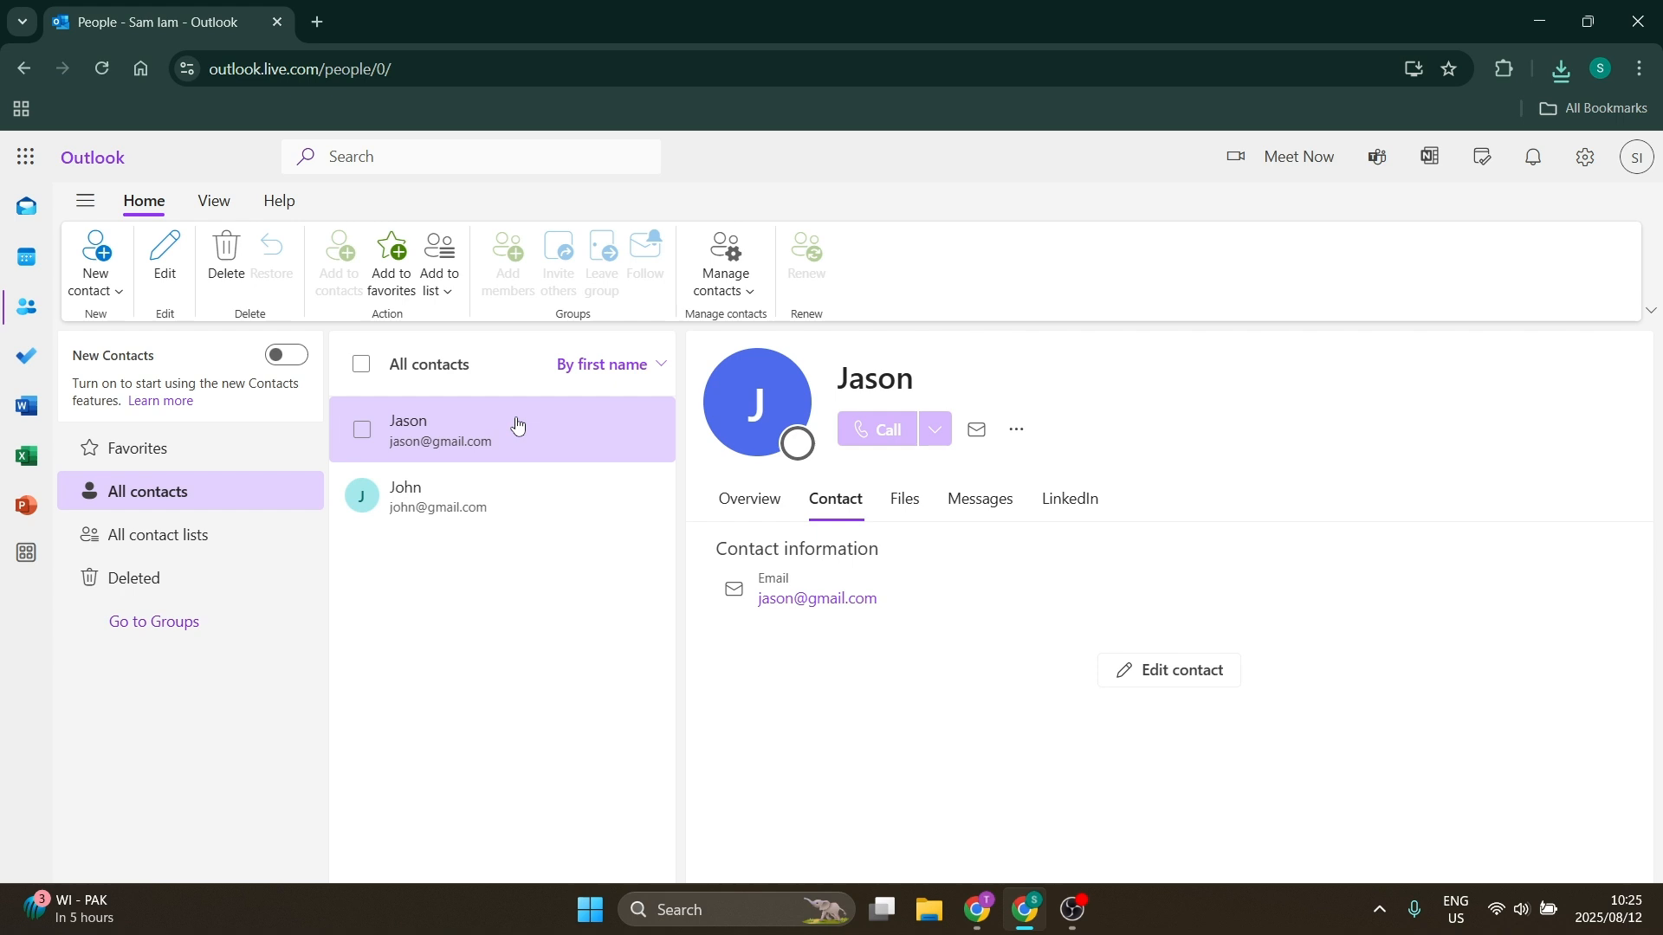
mouse_move(520, 433)
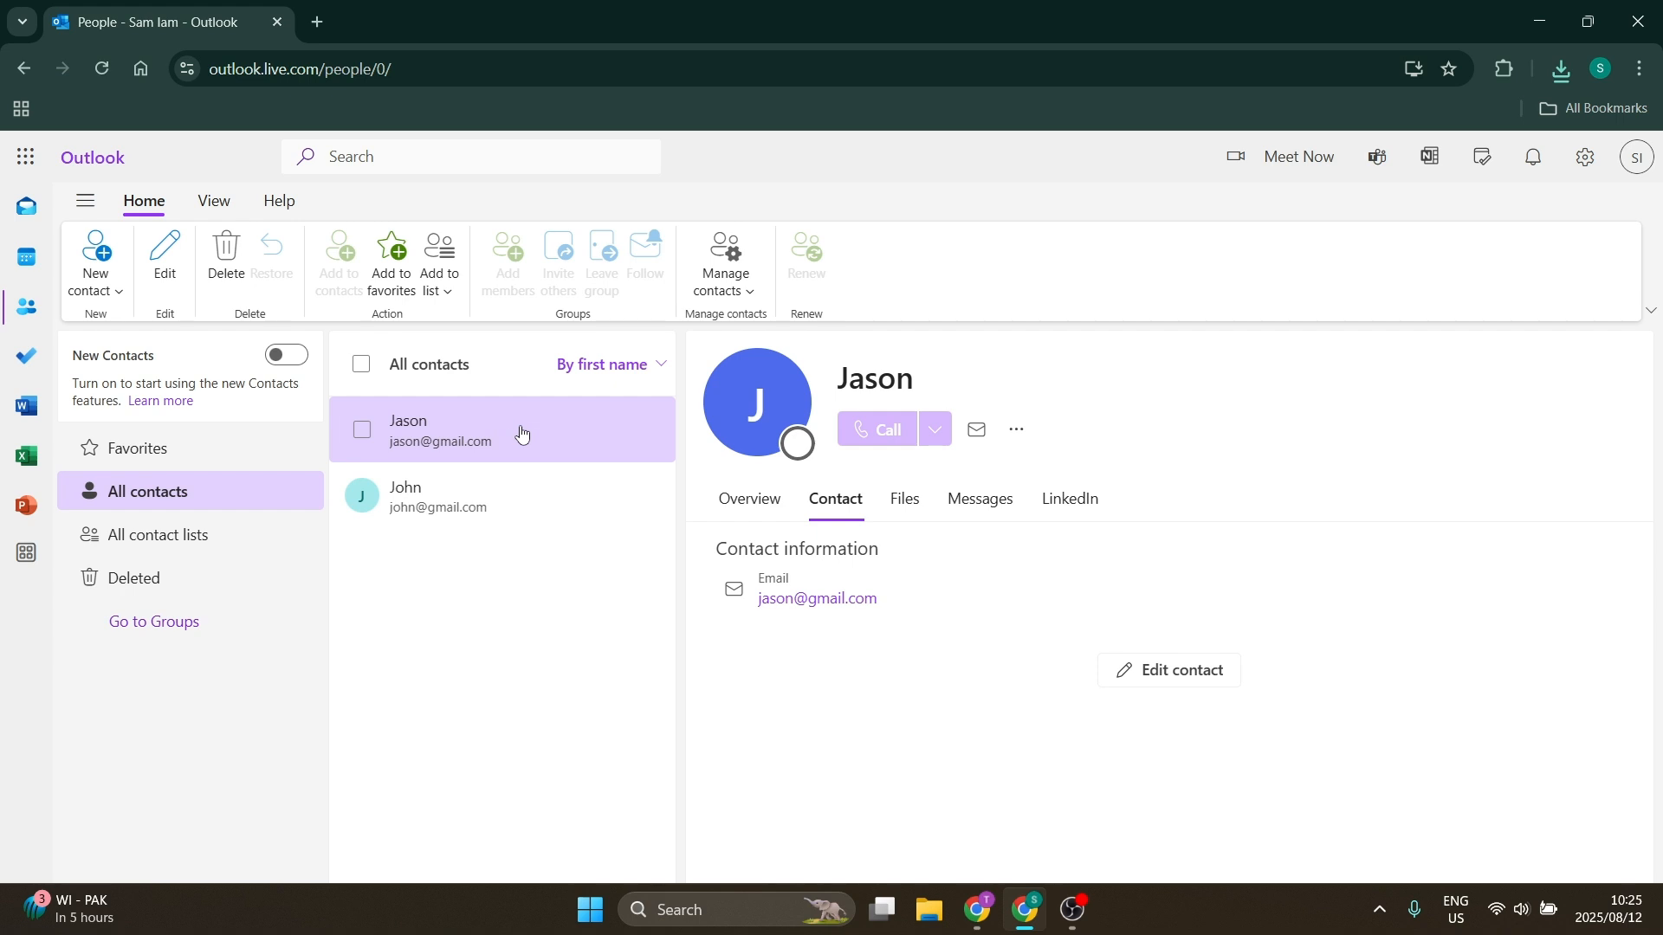